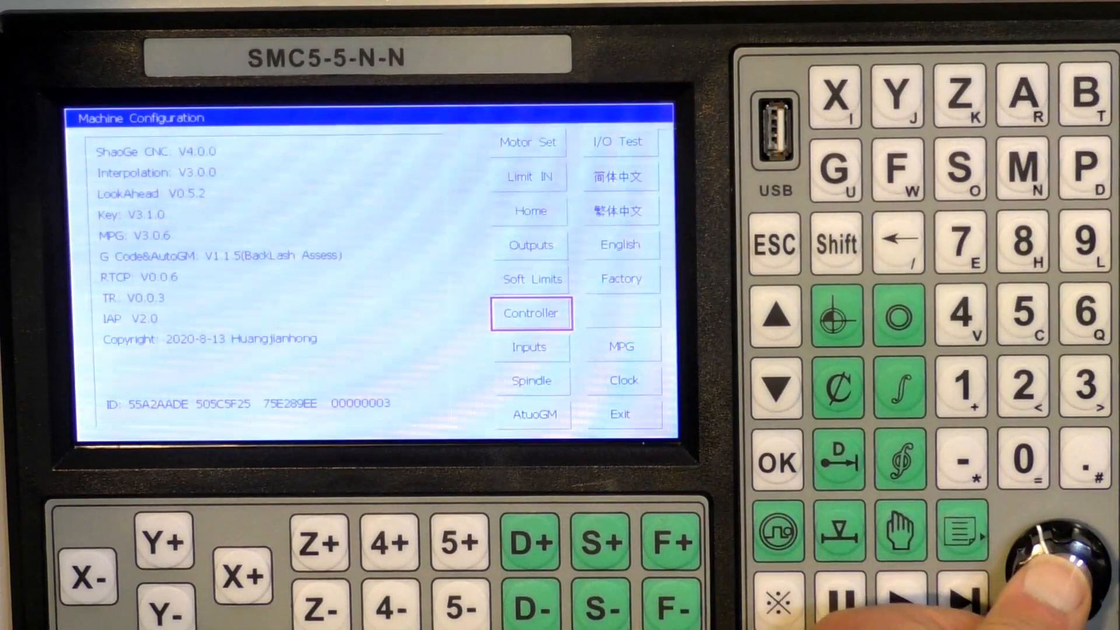
Enter the Controller Settings page from Machine Configuration
left_click(531, 313)
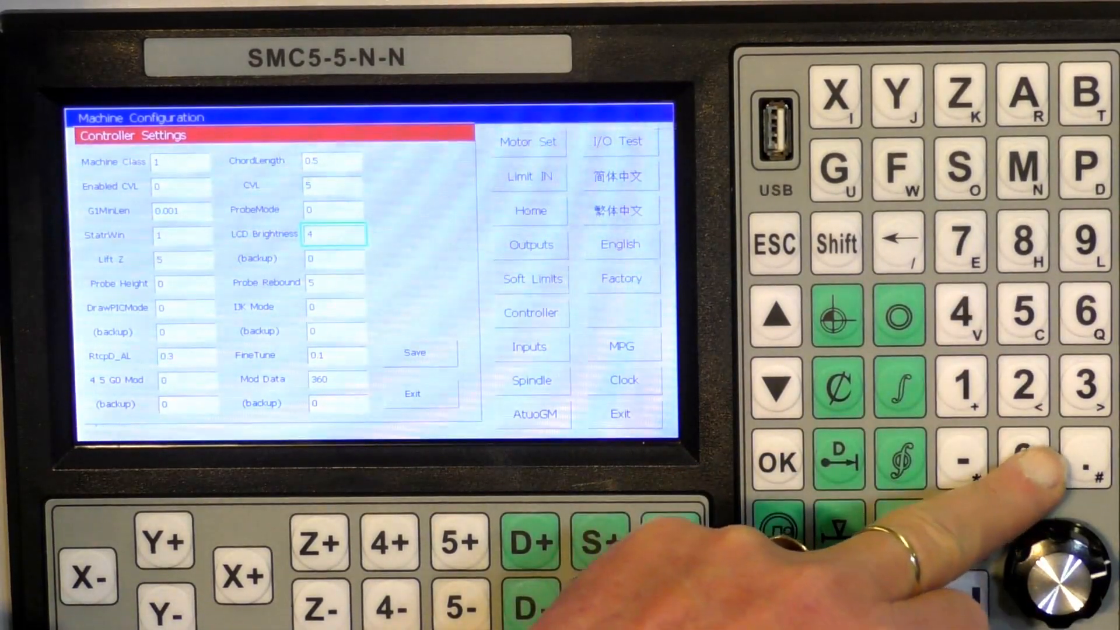
Set LCD Brightness to 350, confirm it, and exit Machine Configuration
left_click(1023, 459)
type("35")
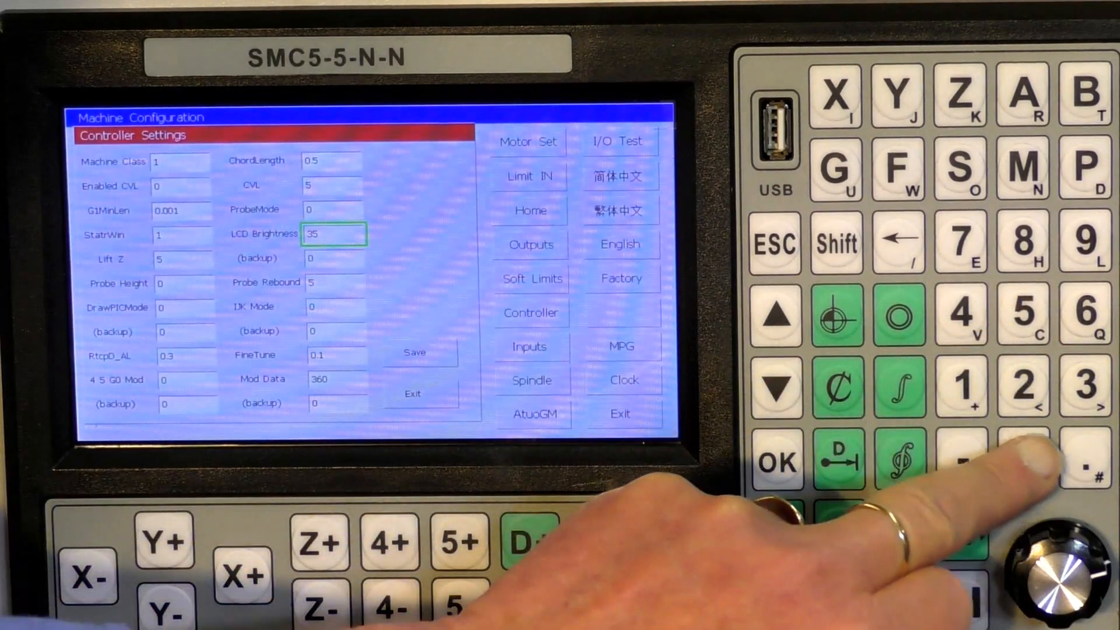
left_click(1022, 459)
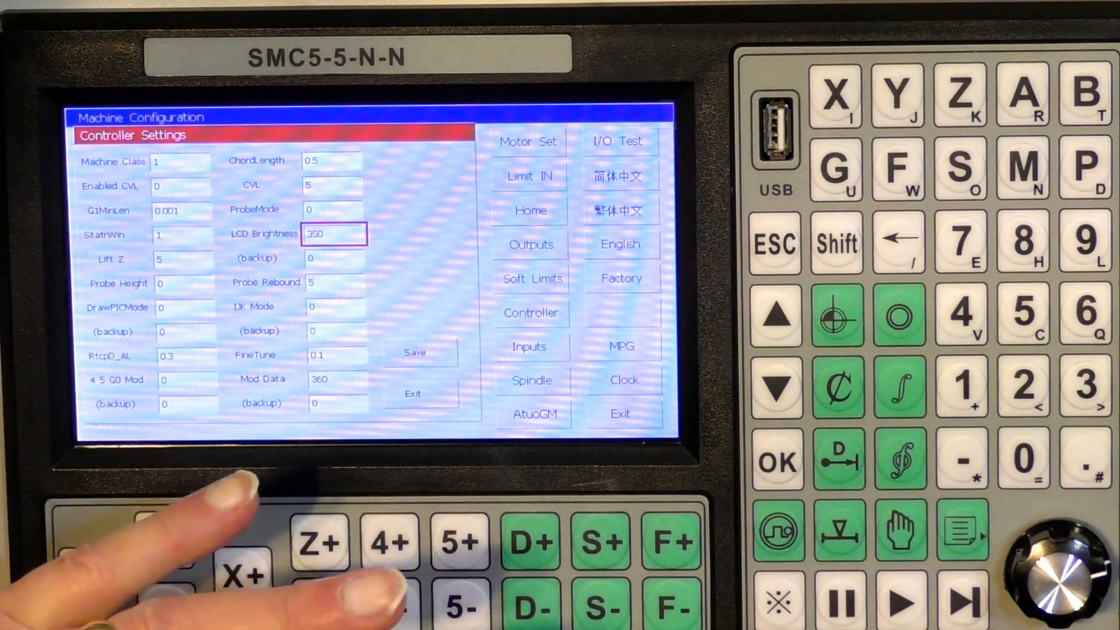
mouse_move(142, 572)
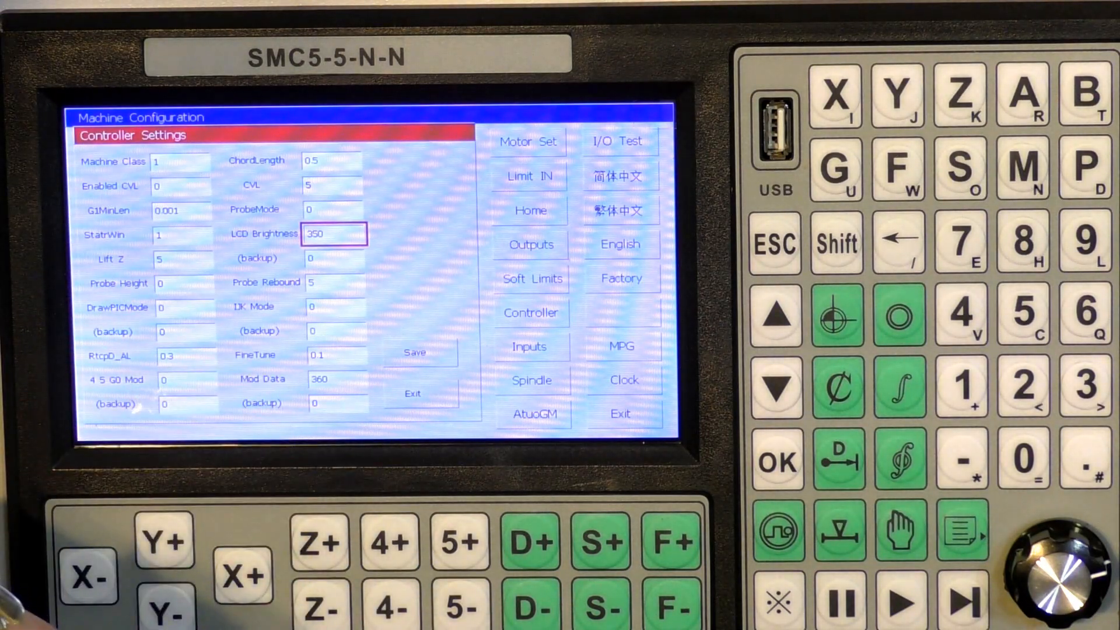
key("down")
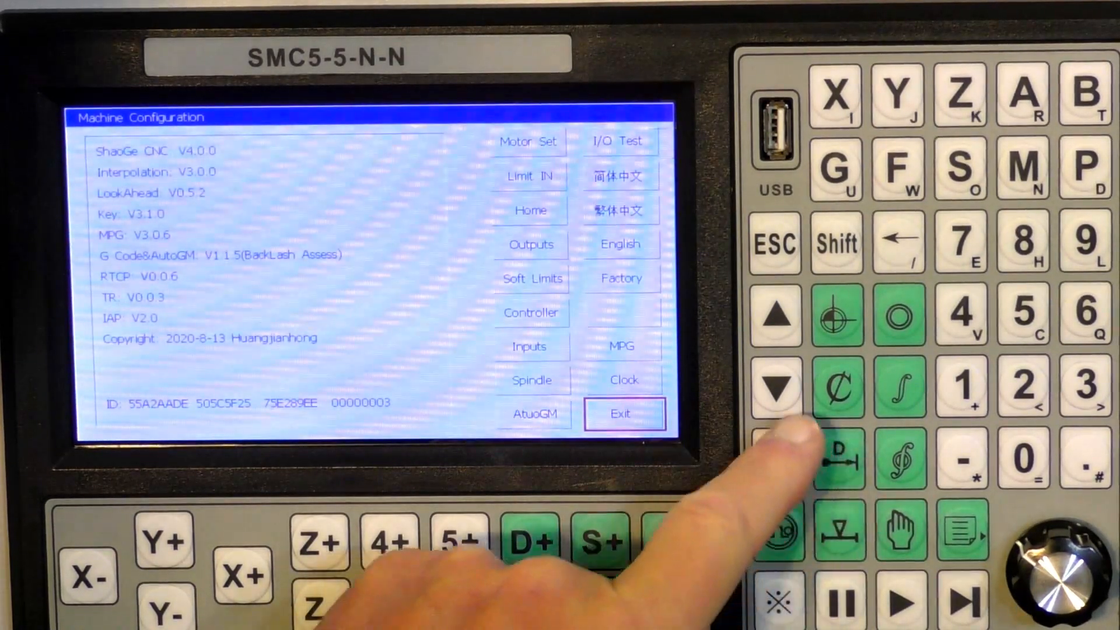
left_click(625, 415)
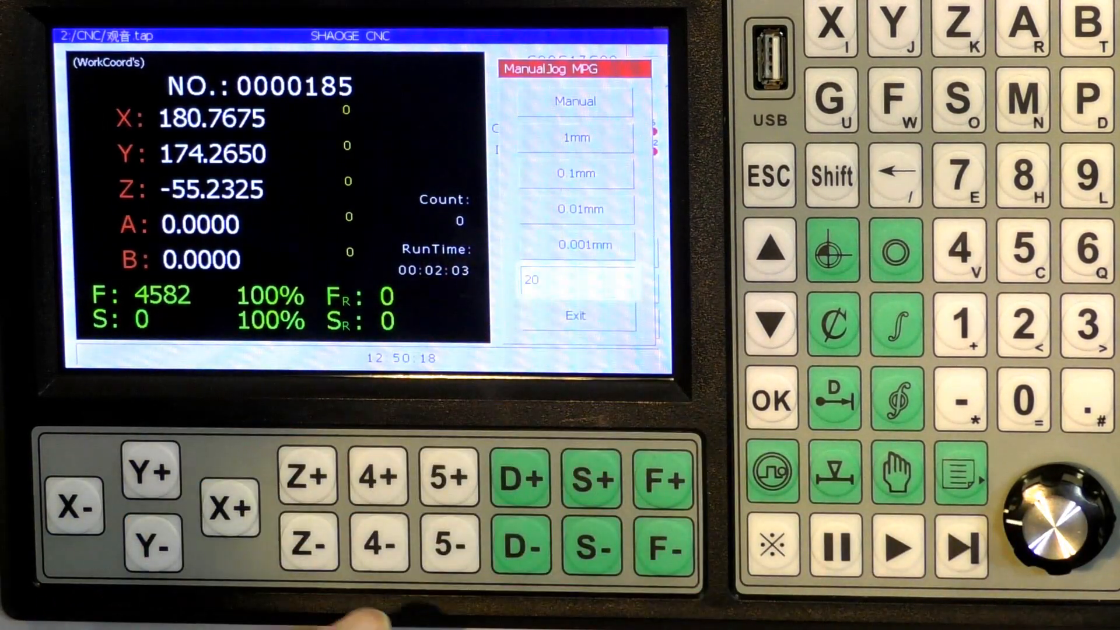
Jog X+ to 200.7650 and Y- to 154.2650 using the 20 mm step
left_click(229, 509)
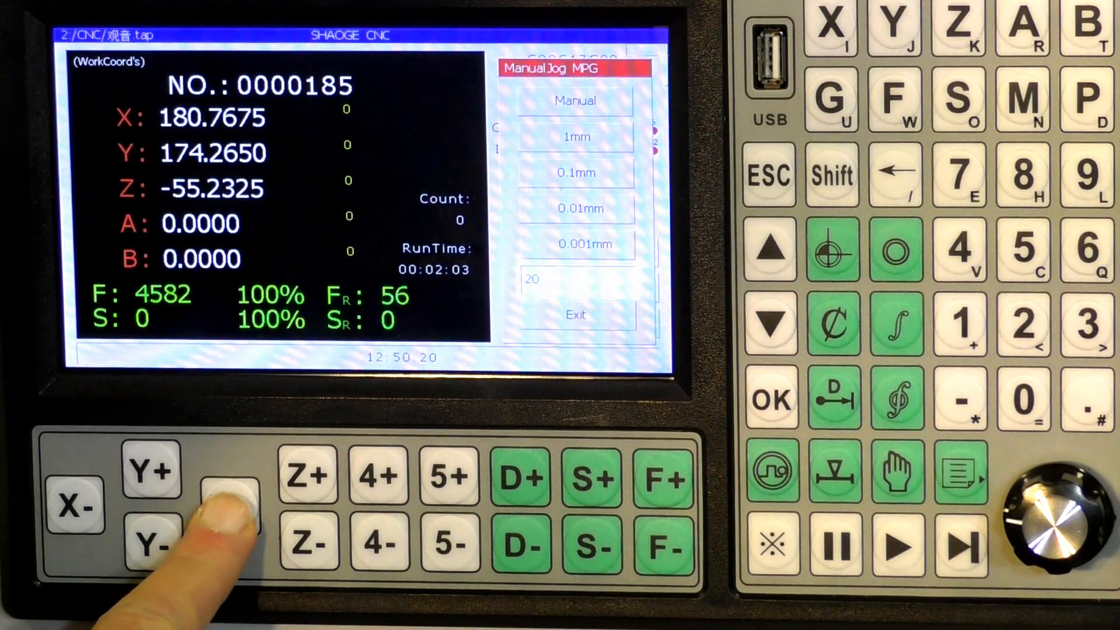
left_click(229, 507)
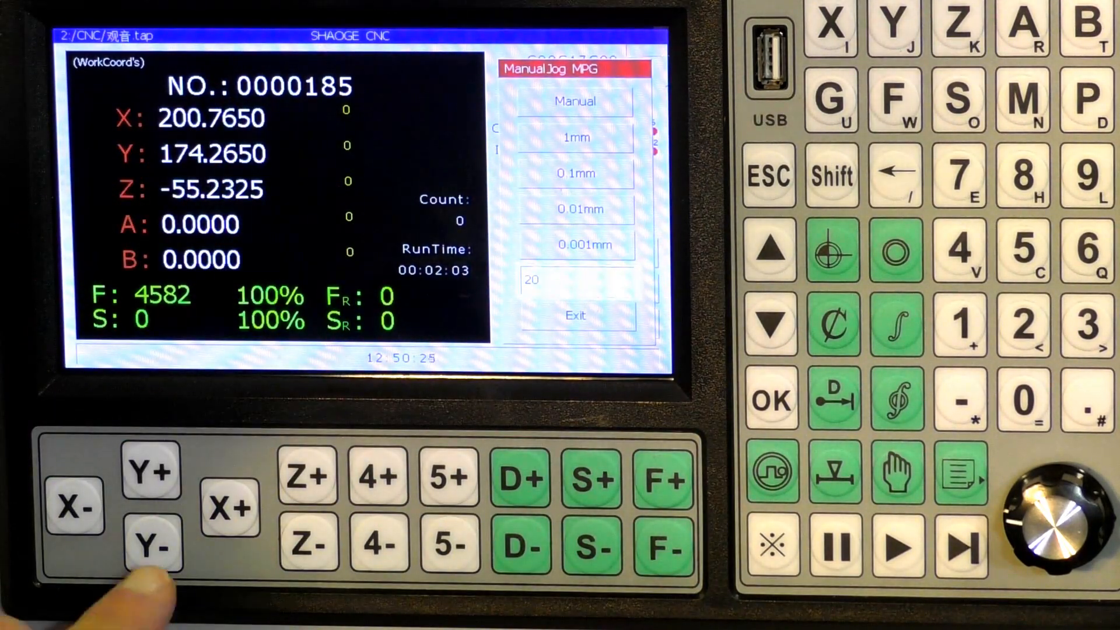
left_click(151, 546)
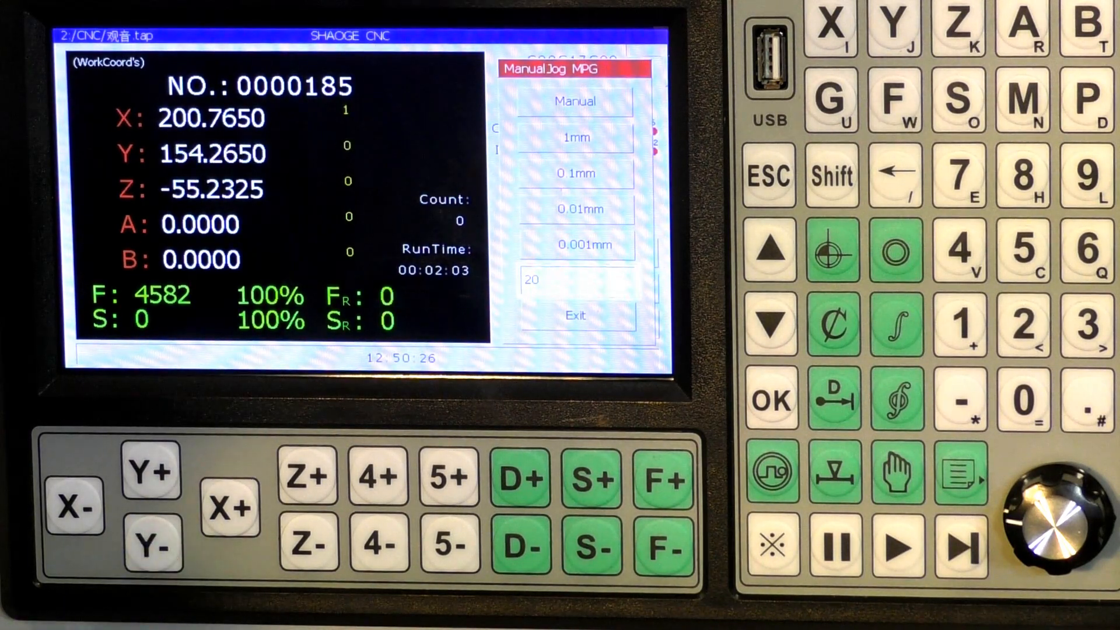